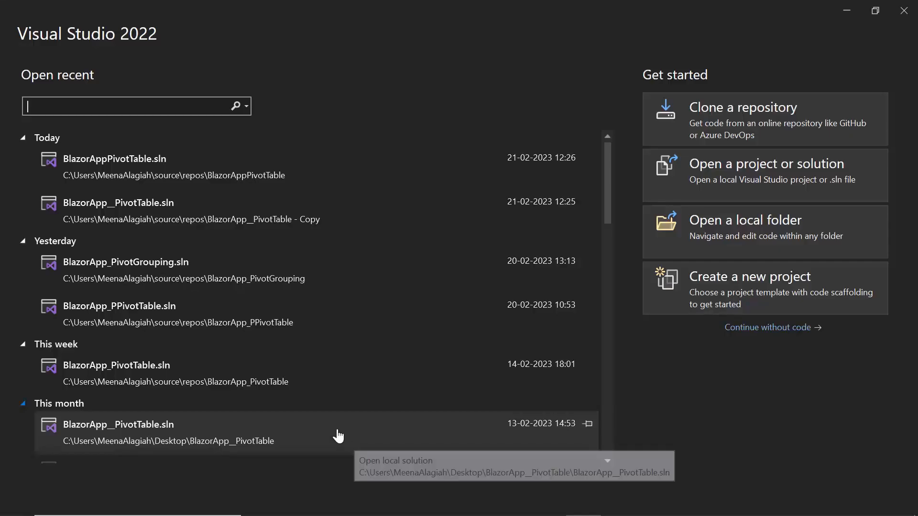
mouse_move(304, 207)
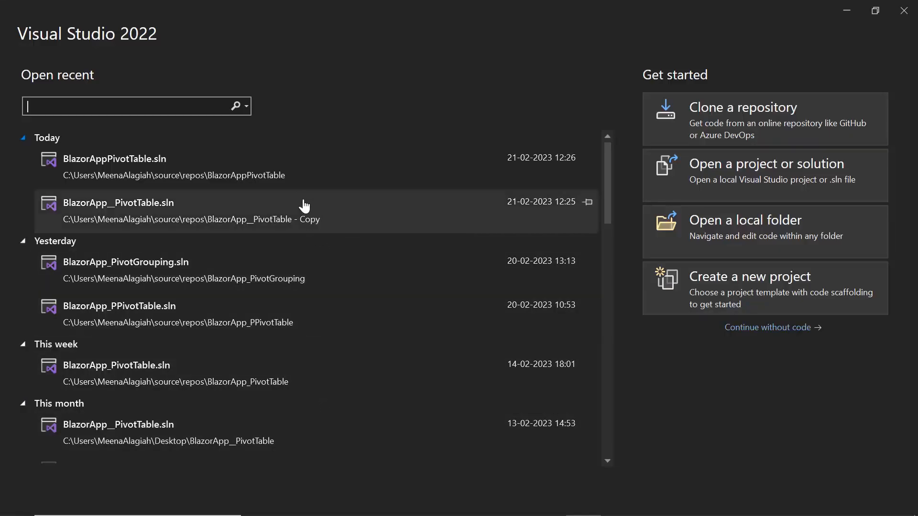
- Open the recent BlazorAppPivotTable solution from the start window's recent list
double_click(119, 203)
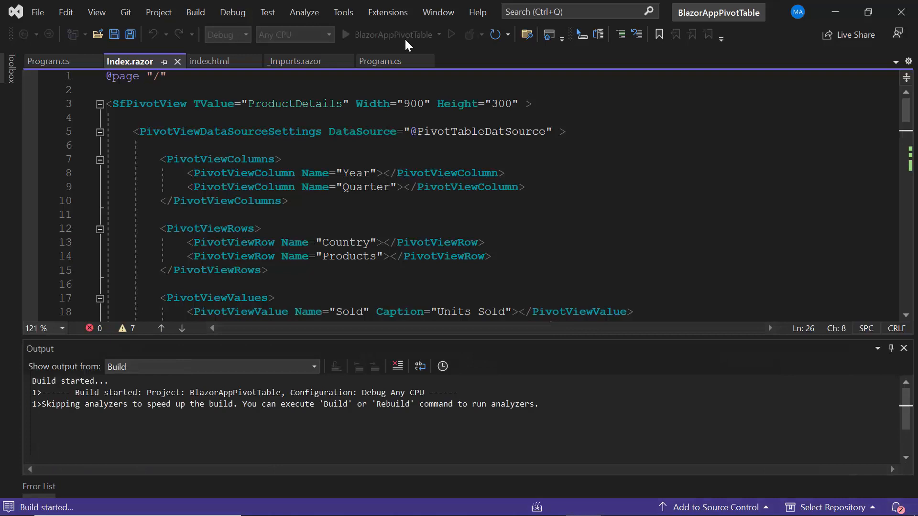
- Run the app to show the default pivot table in Edge
click(346, 34)
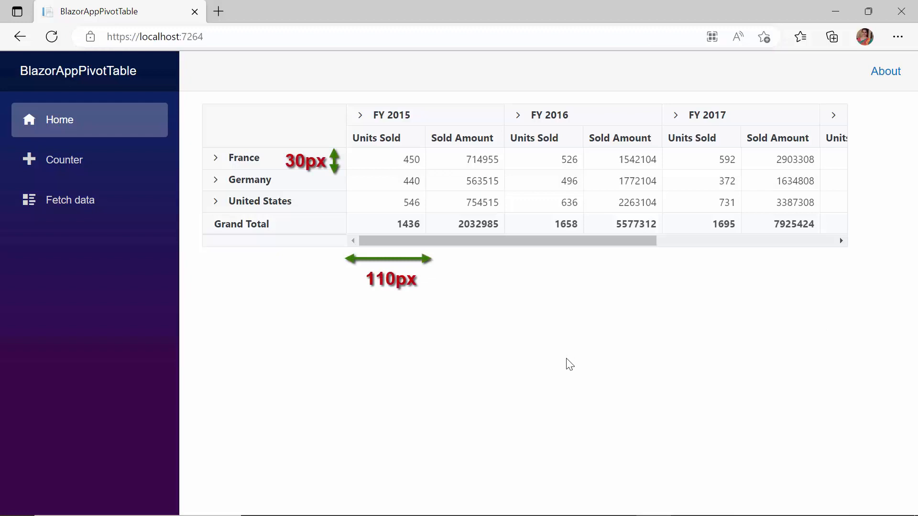
mouse_move(556, 445)
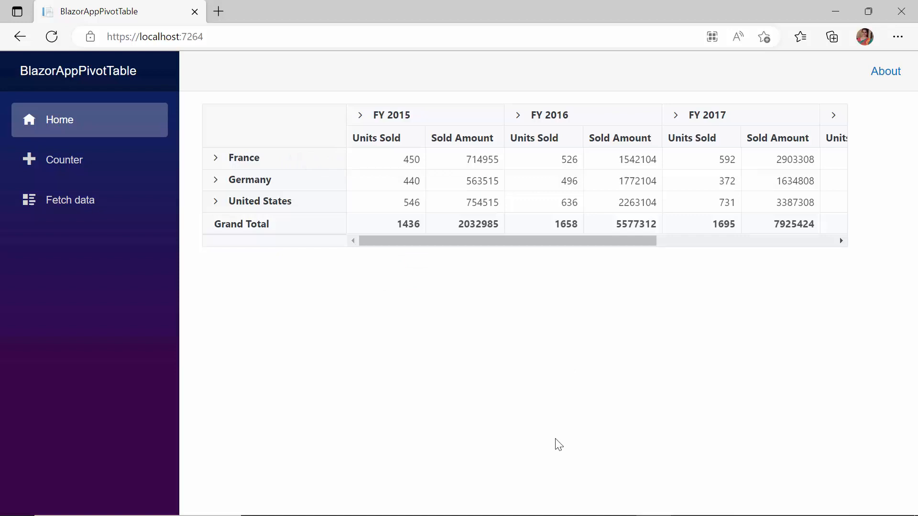
mouse_move(566, 363)
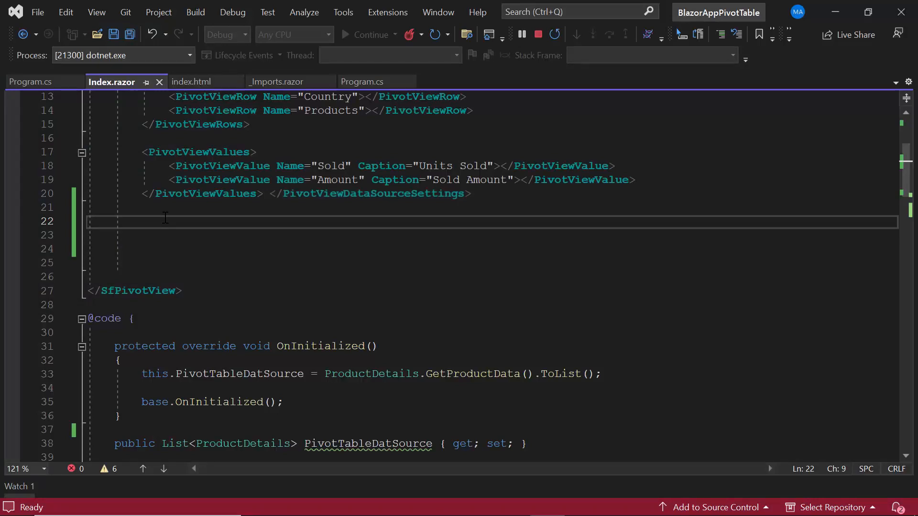
- Add a PivotViewGridSettings element with RowHeight 60 and a ColumnWidth value inside SfPivotView
text(<PivotViewGridSettings></PivotViewGridSettings>)
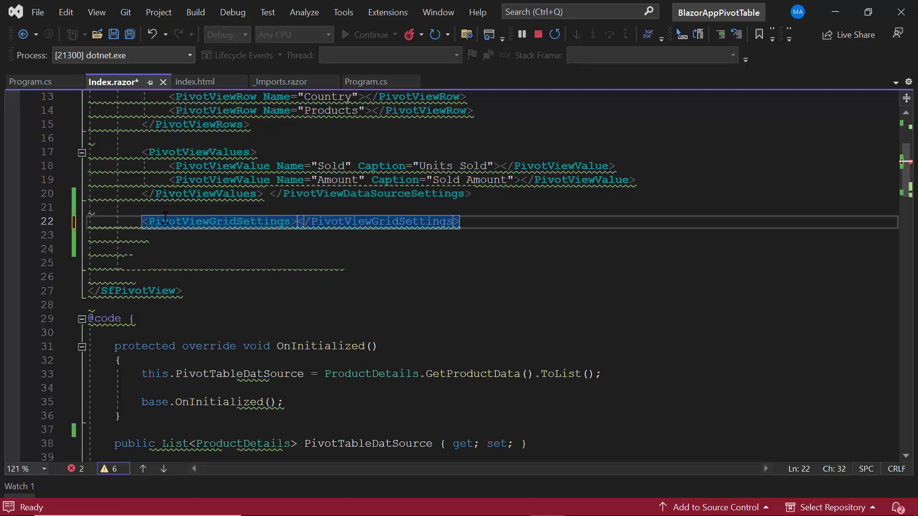
text(RowHeight="")
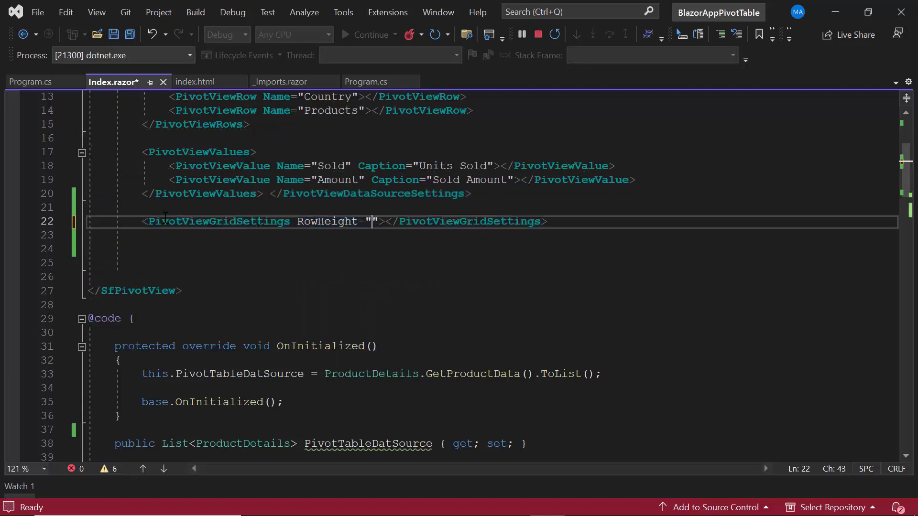
text(60)
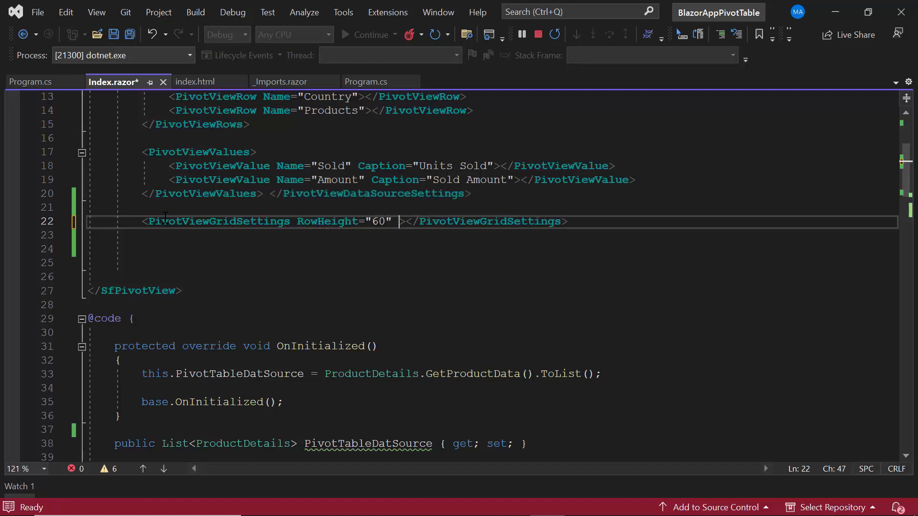
text(ColumnWidth="")
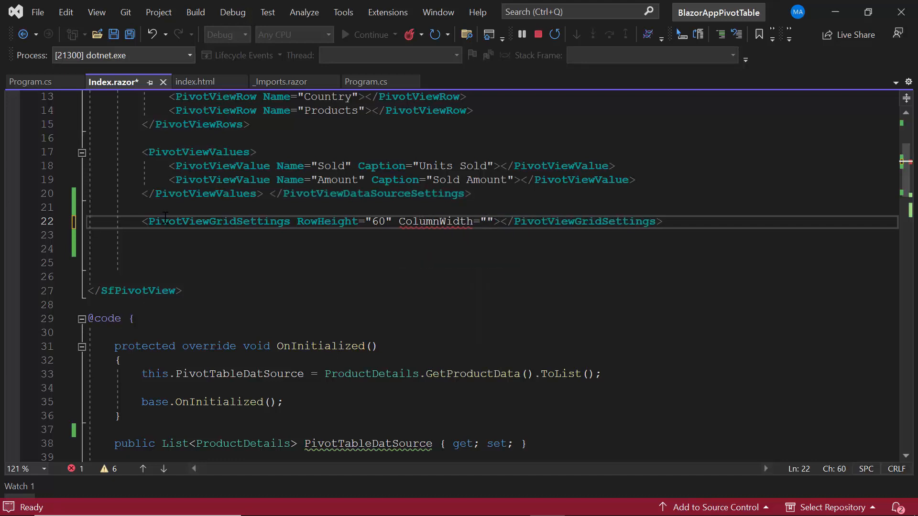
text(20)
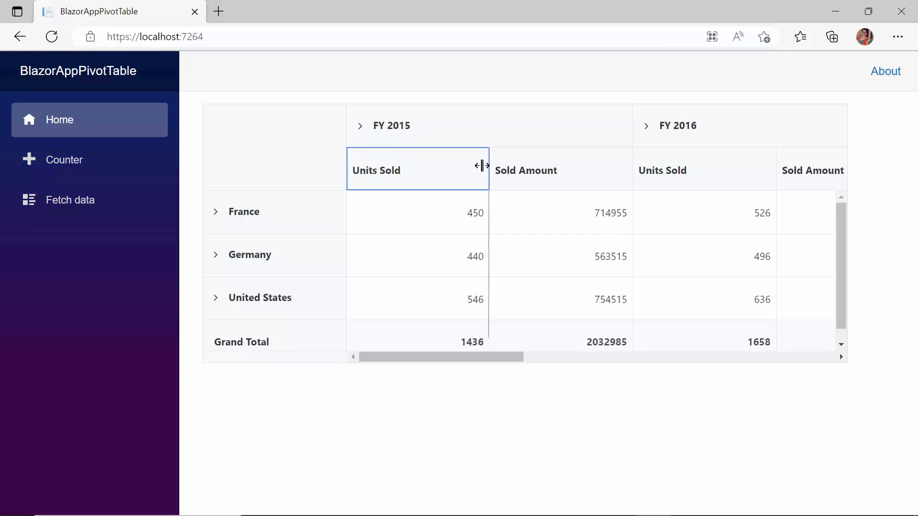
- Drag the FY 2015 Units Sold column narrower until its header text is cut off
drag(483, 165, 453, 173)
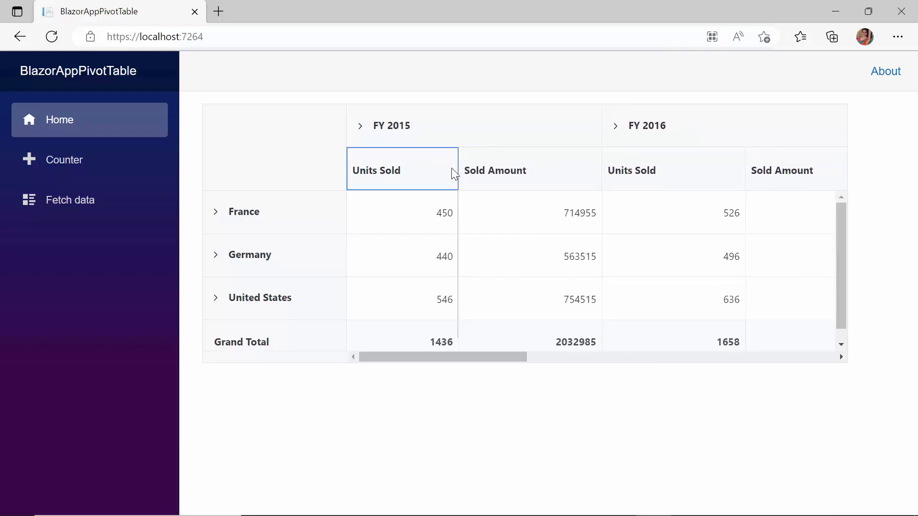
drag(458, 170, 403, 170)
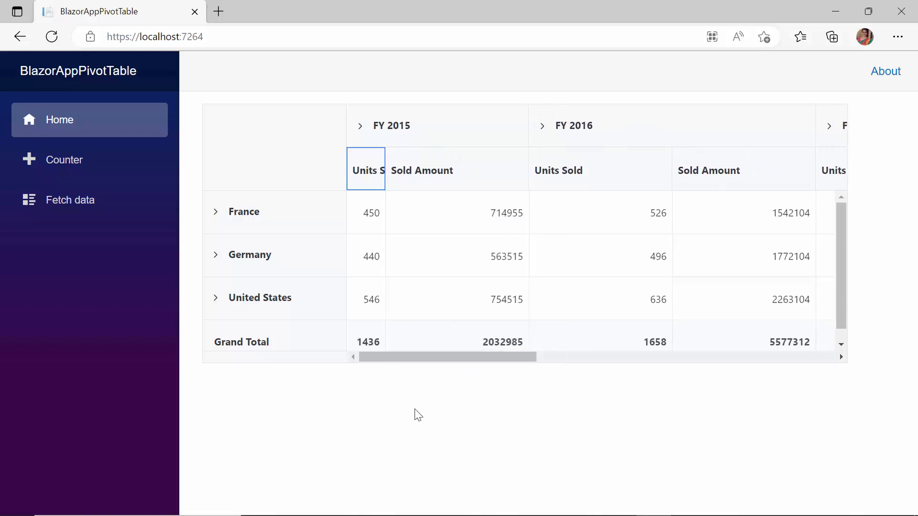
click(365, 170)
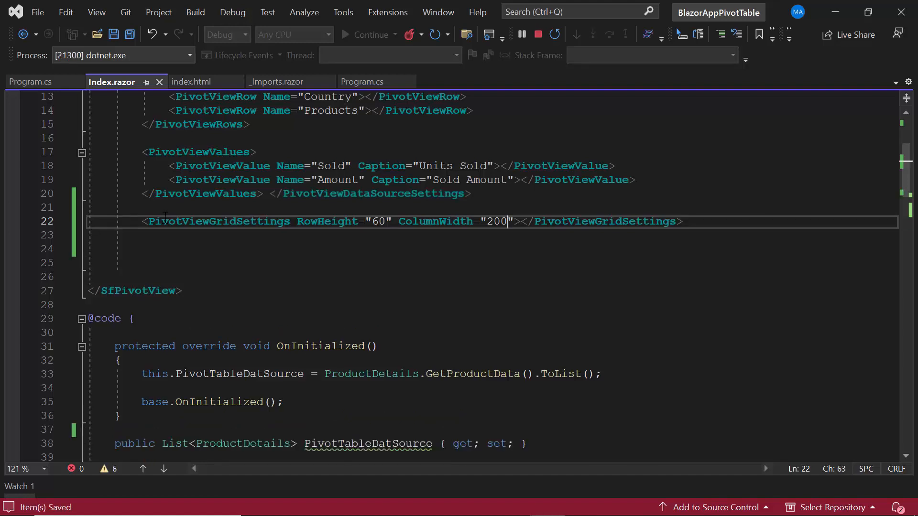
- Add ClipMode="PivotTableClipMode.EllipsisWithTooltip" to the grid settings
text(Cli)
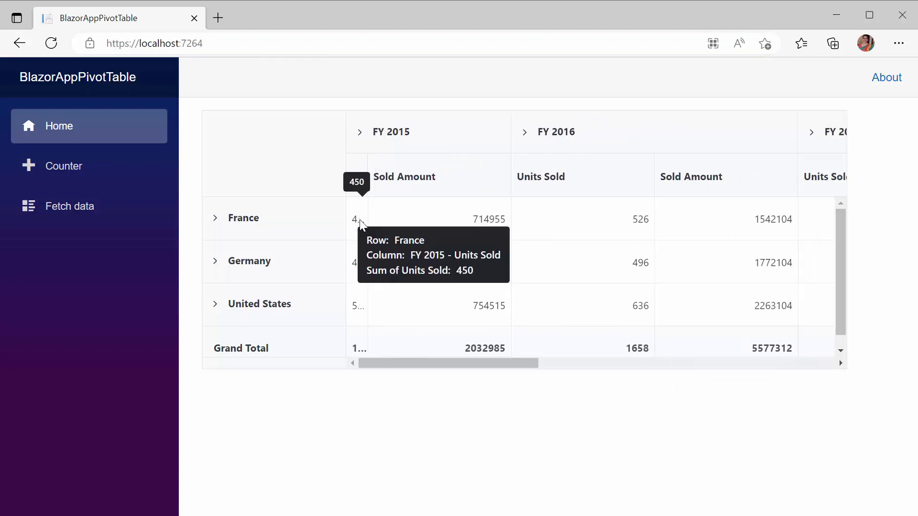
mouse_move(361, 266)
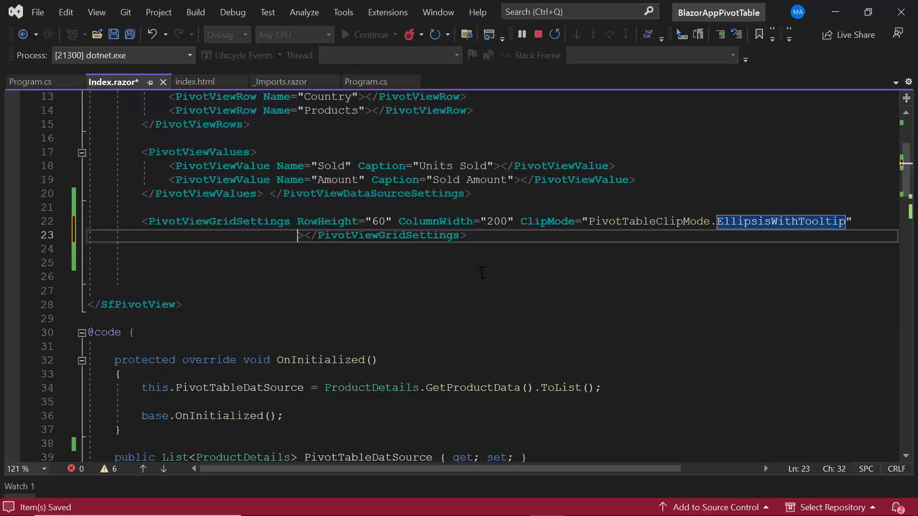
- Add AllowTextWrap=true to the PivotViewGridSettings tag
text(AllowTextWrap)
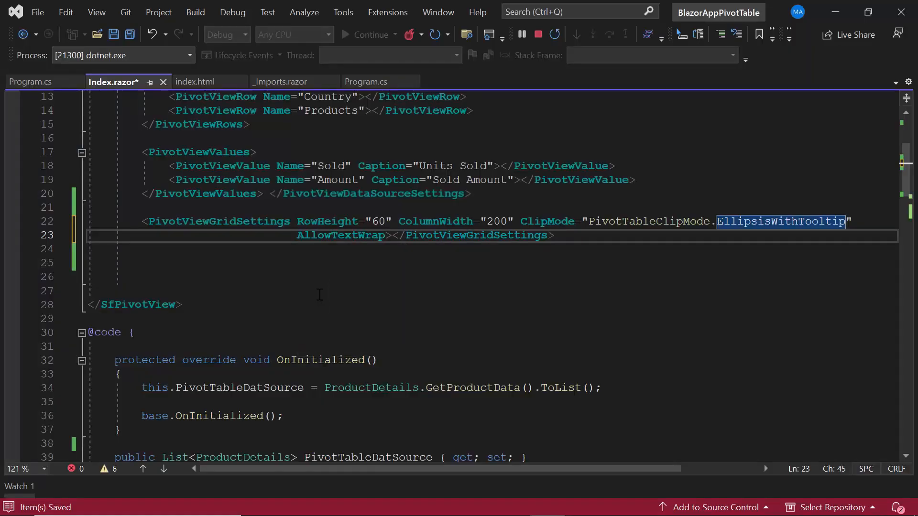
text(=true)
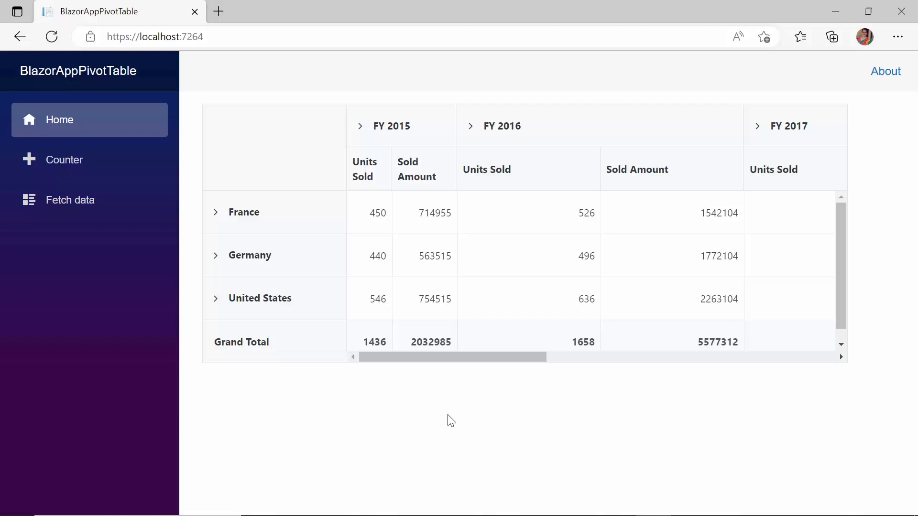
mouse_move(606, 299)
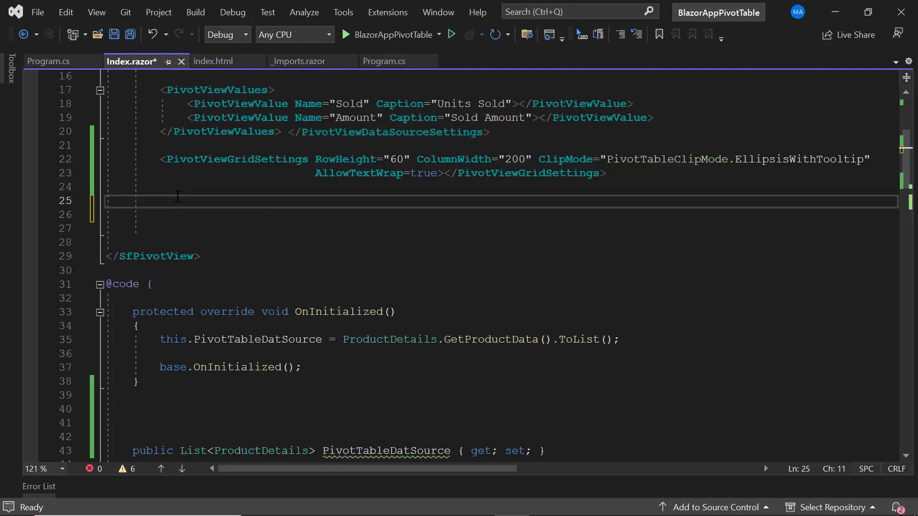
- Add PivotViewEvents with BeforeColumnsRender="ColumnRender" and TValue="ProductDetails" accepted from IntelliSense
text(PivotViewEvents)
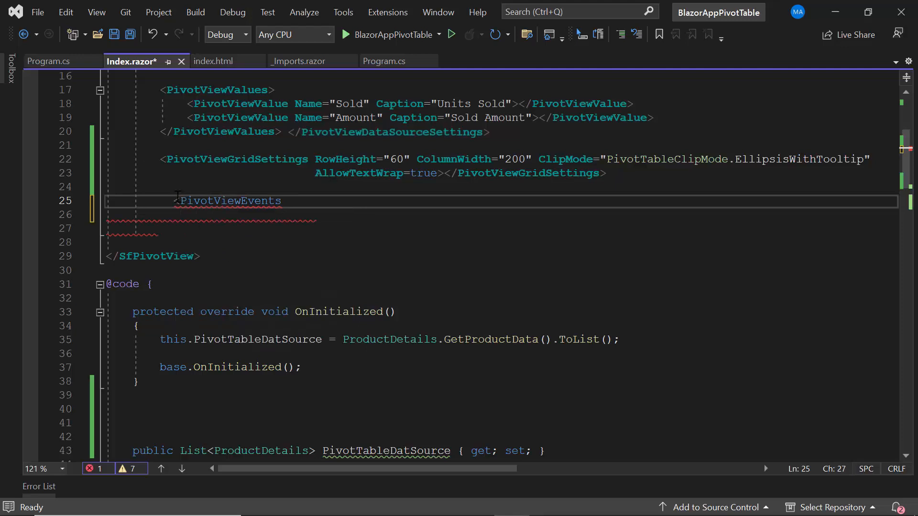
text(B)
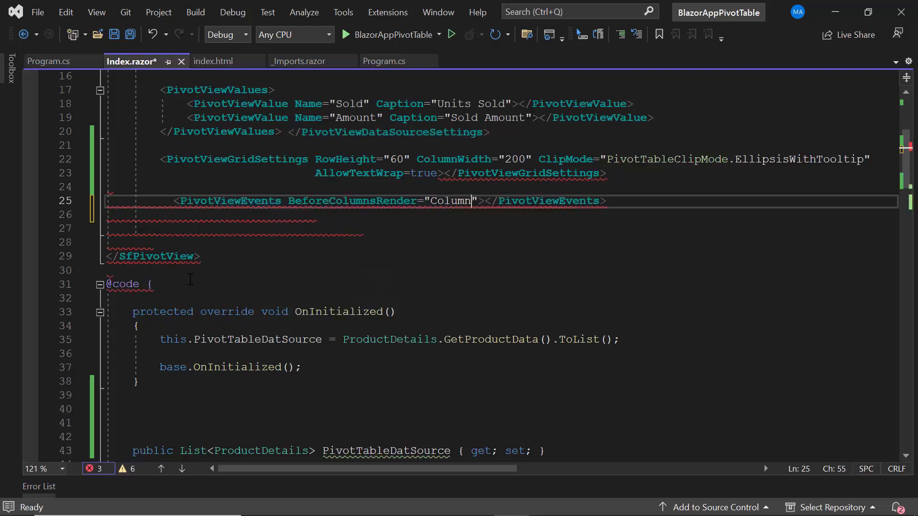
text(Render)
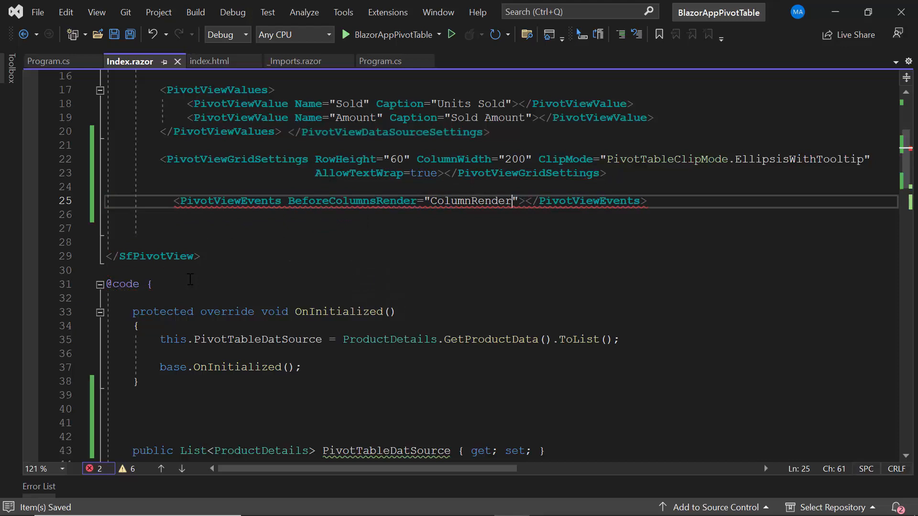
text(T)
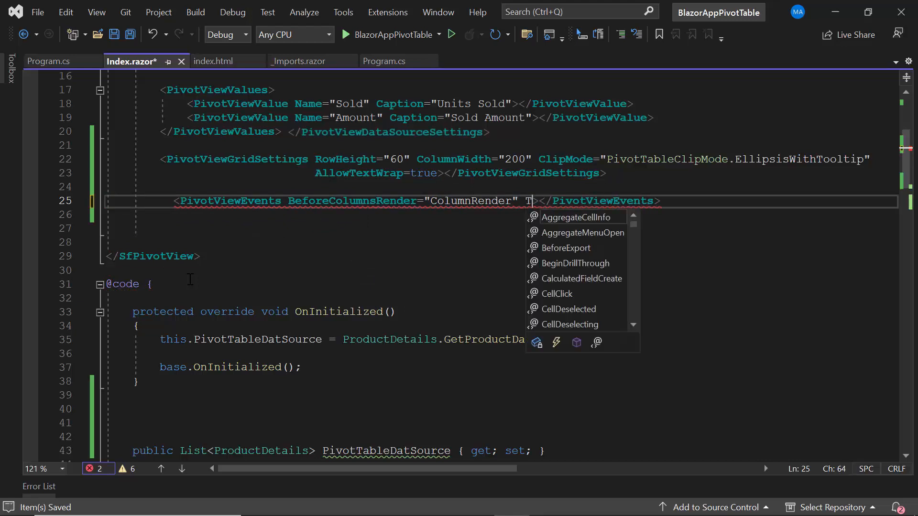
text(Value="Produc)
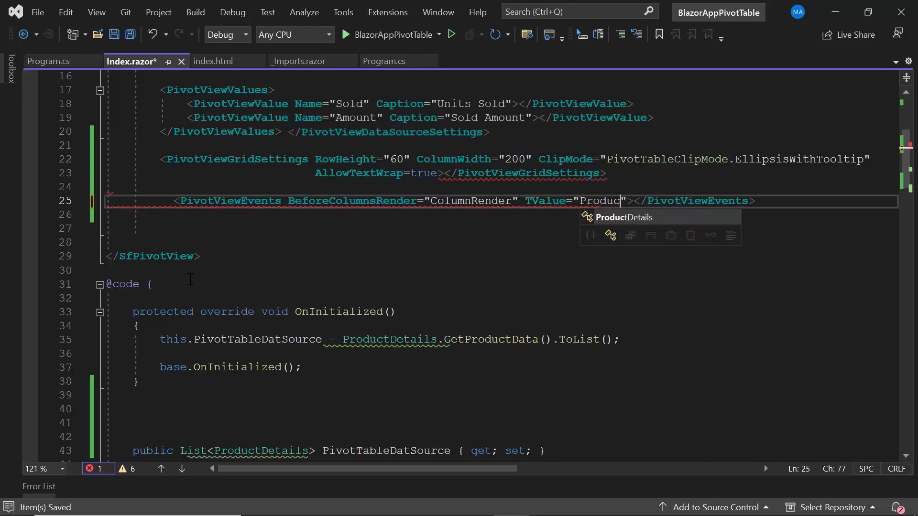
key(Tab)
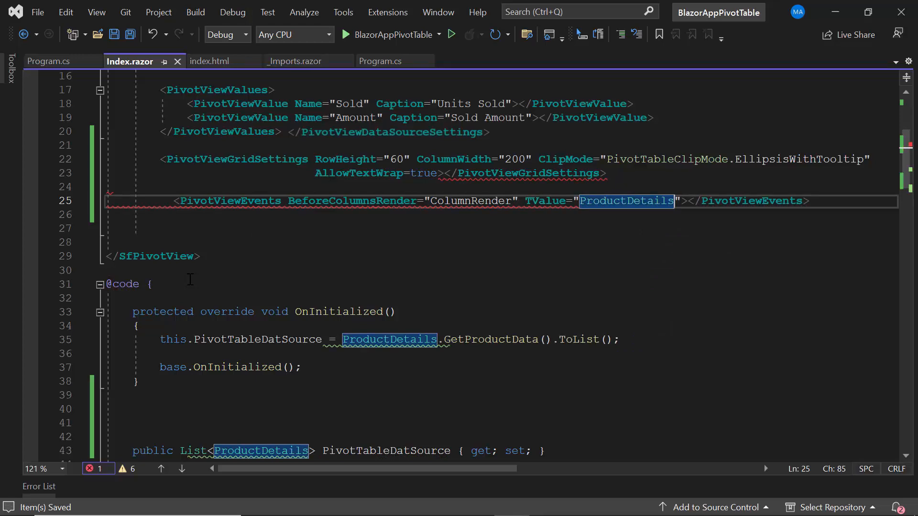
scroll(down, 3)
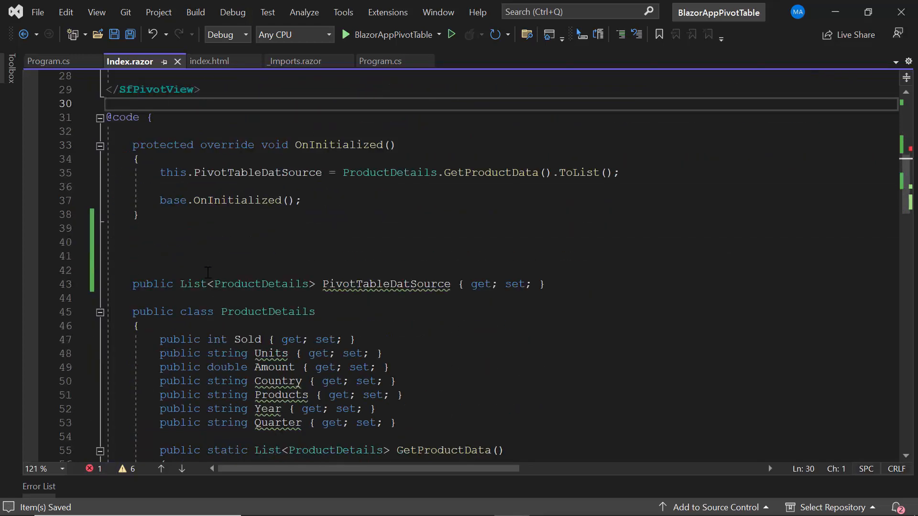
- Declare private void ColumnRender(ColumnRenderEventArgs args) with a null check on args.StackedColumns
text(private void ColumnRender)
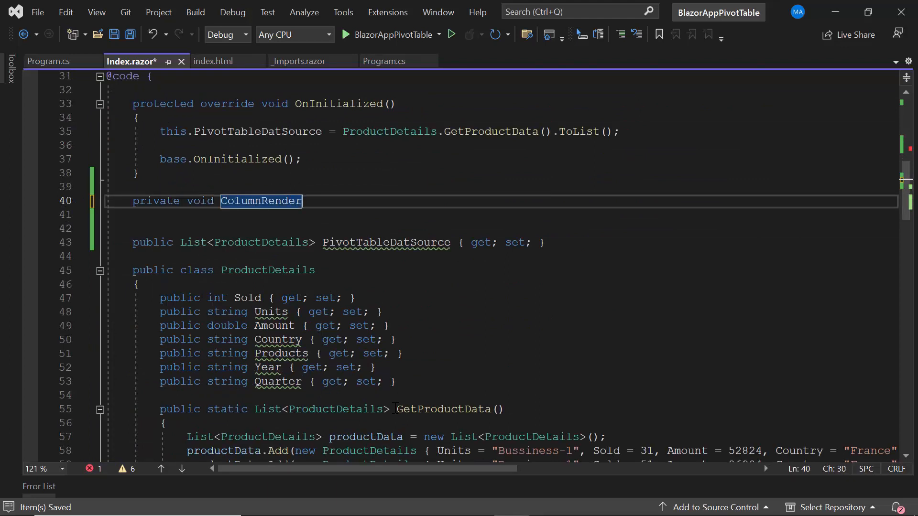
text((Colu)
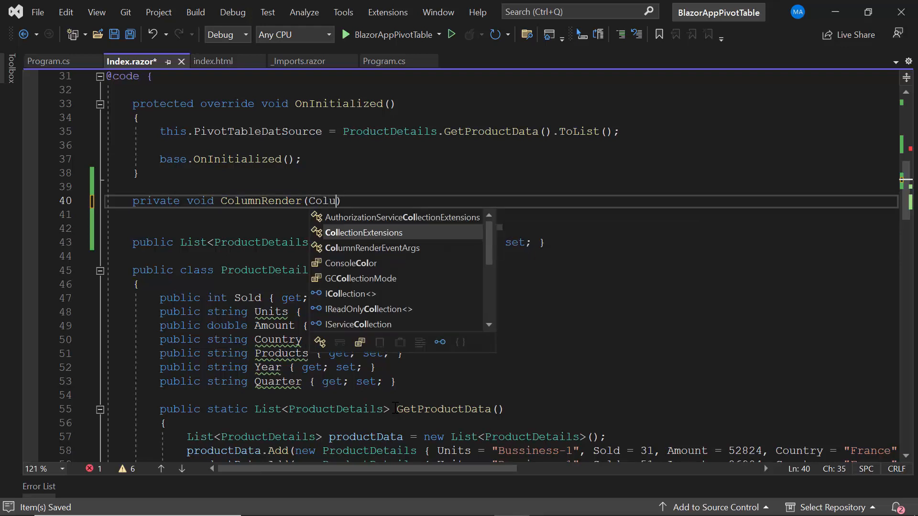
text(ColumnRenderEventArgs args)
text(if)
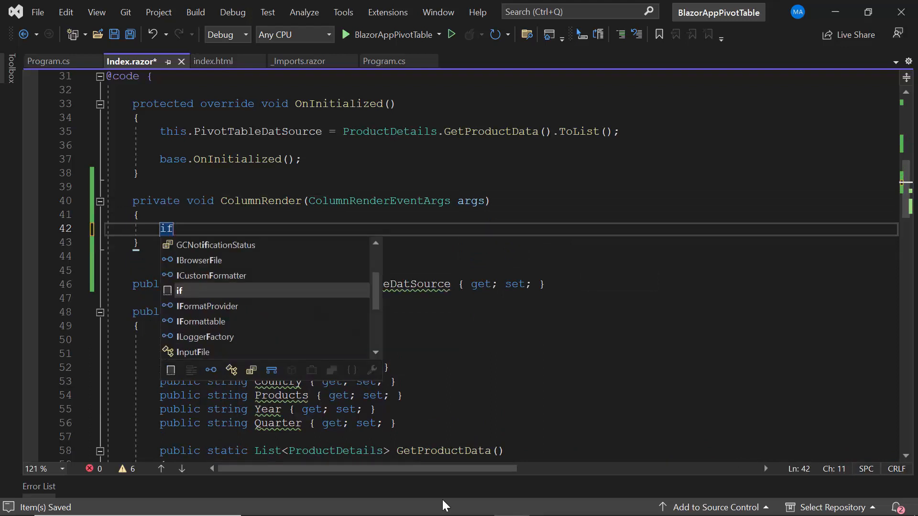
text((args.Sta))
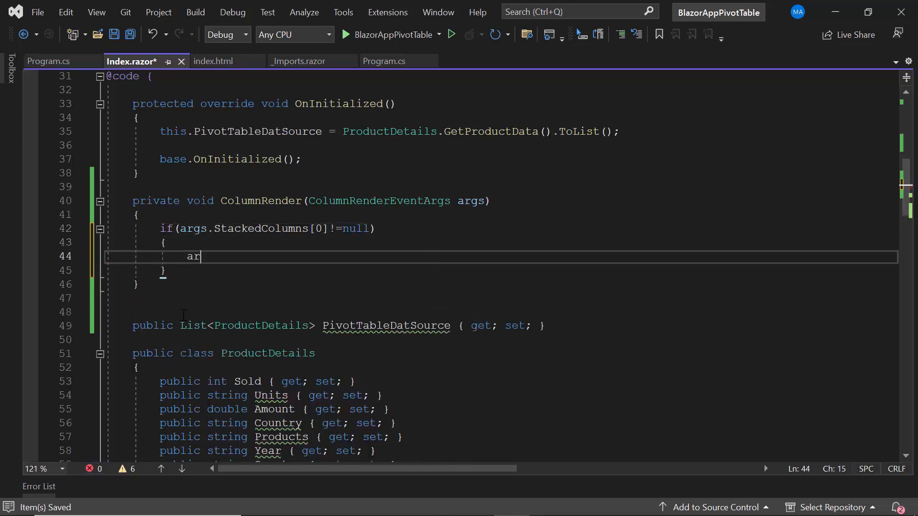
- Set args.StackedColumns[0].TextAlign to Syncfusion.Blazor.Grids.TextAlign.Right
text(gs.StackedColumns)
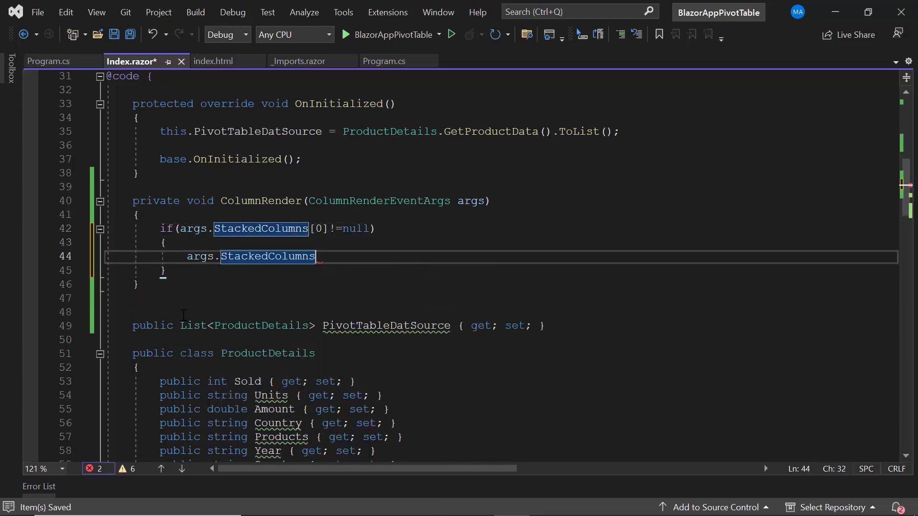
text([0].T)
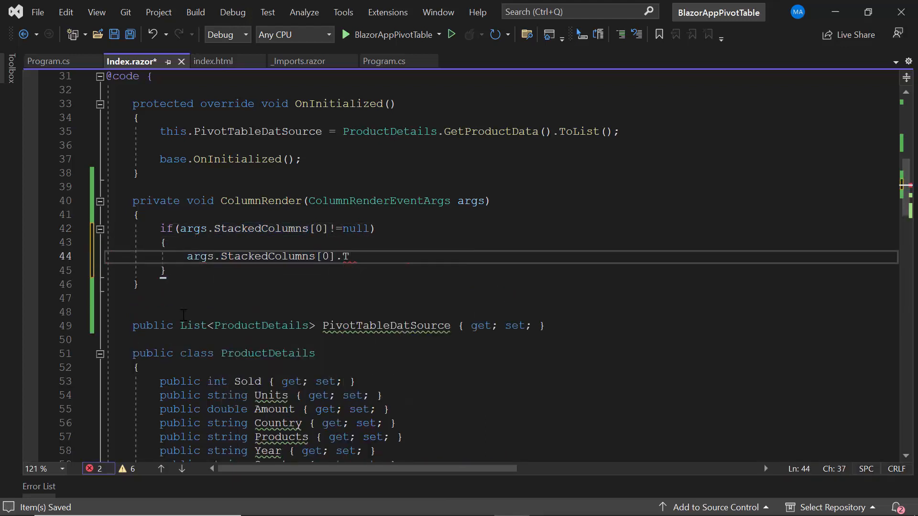
text(extAlign = Sy)
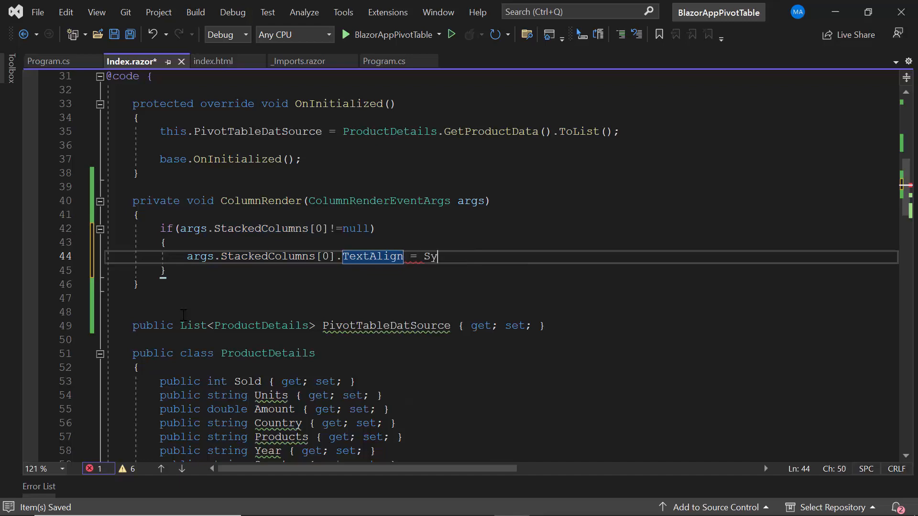
text(ncfusion.Blazor)
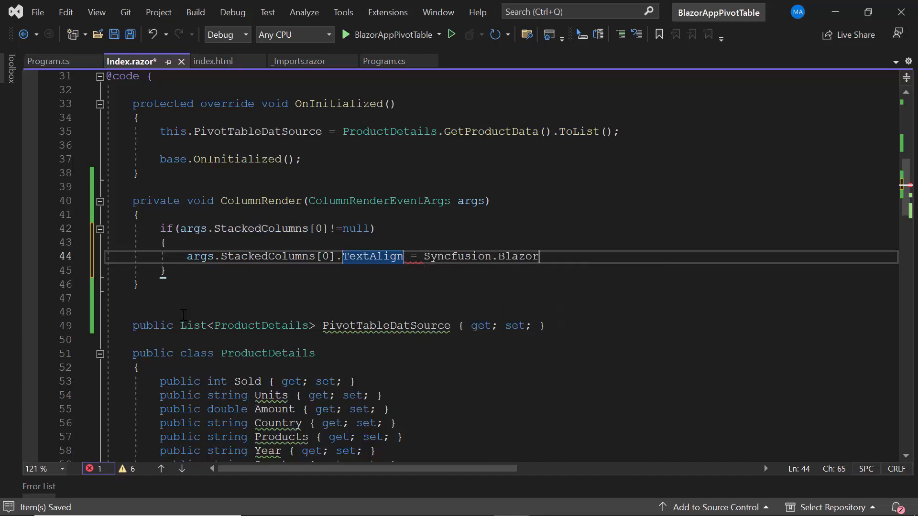
text(.Grids.TextAlign)
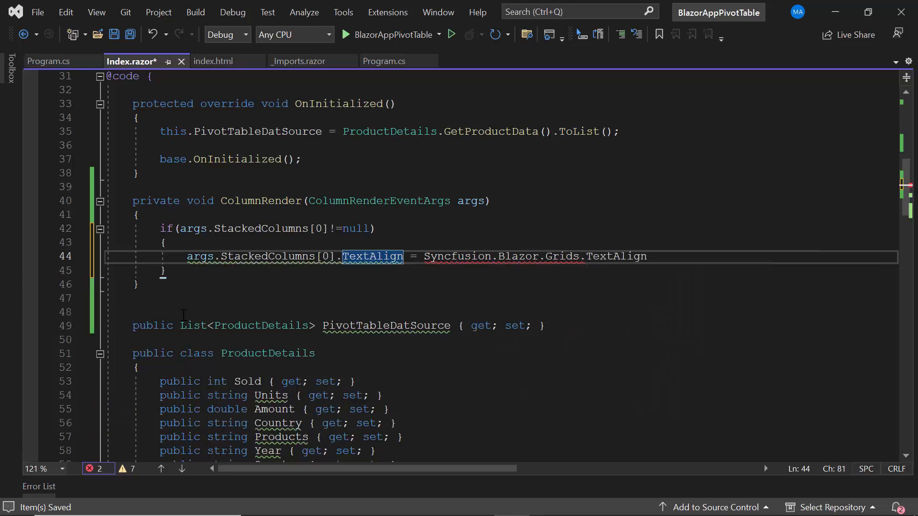
text(.Right;)
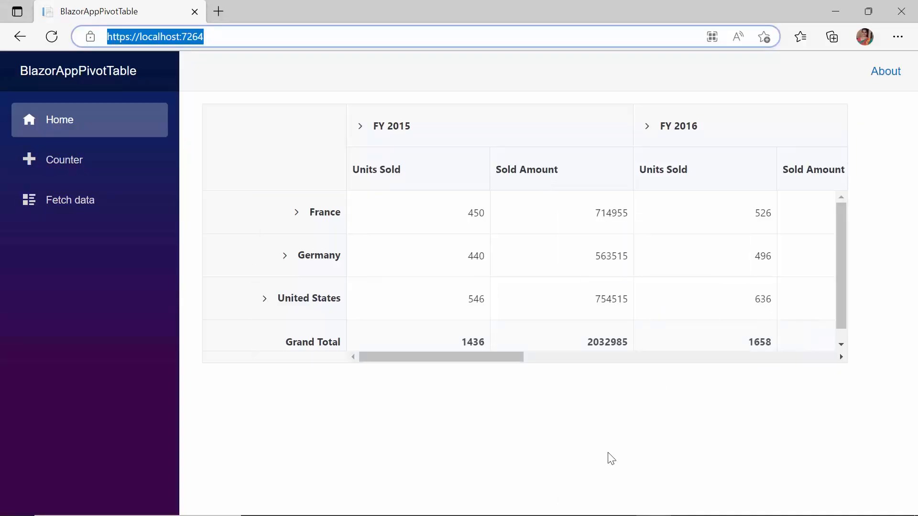
mouse_move(392, 415)
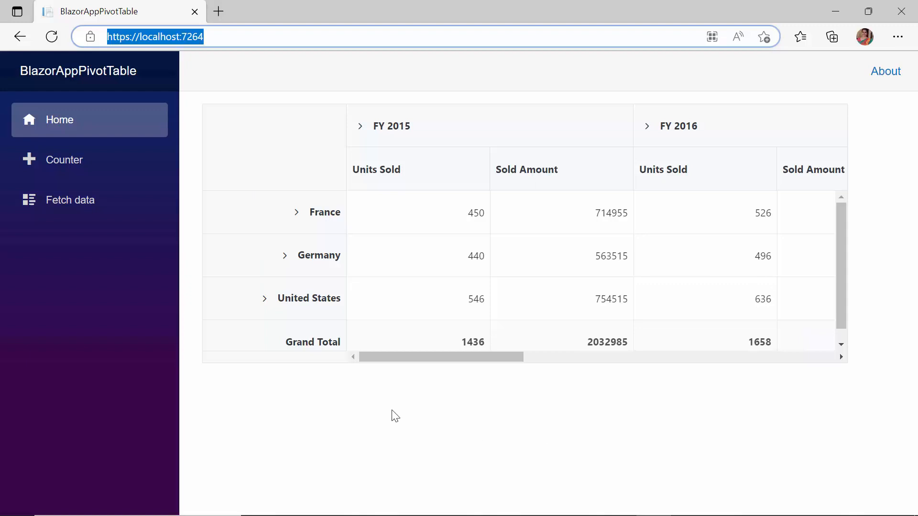
mouse_move(300, 358)
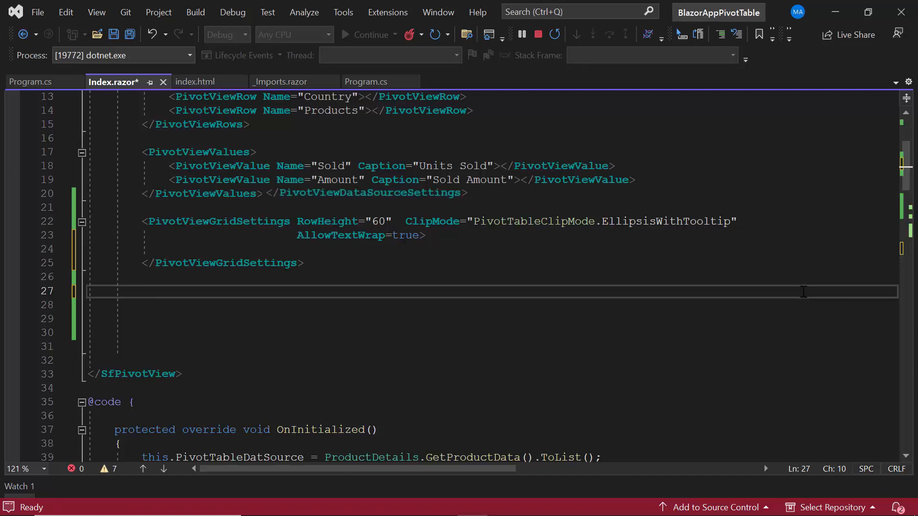
mouse_move(677, 273)
text( AllowSelection=true)
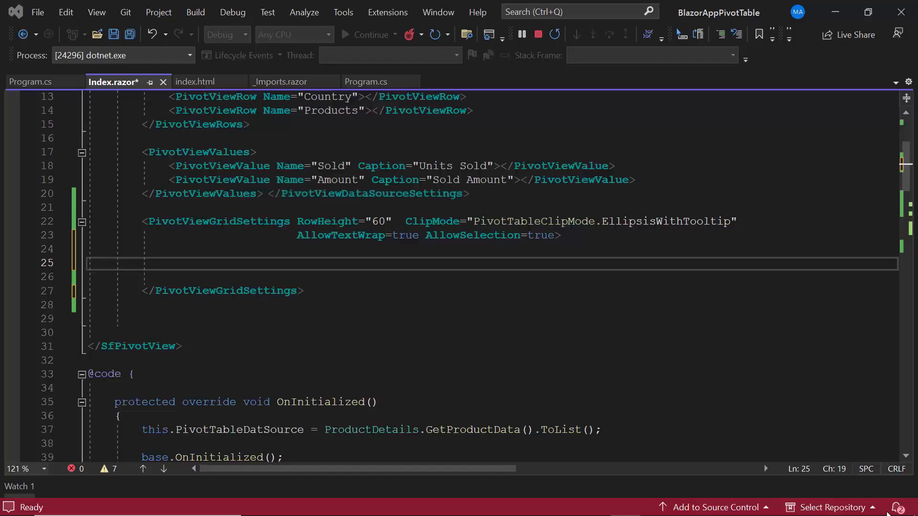
- Begin a nested PivotViewSelectionSettings element inside the grid settings
text(<Pivo)
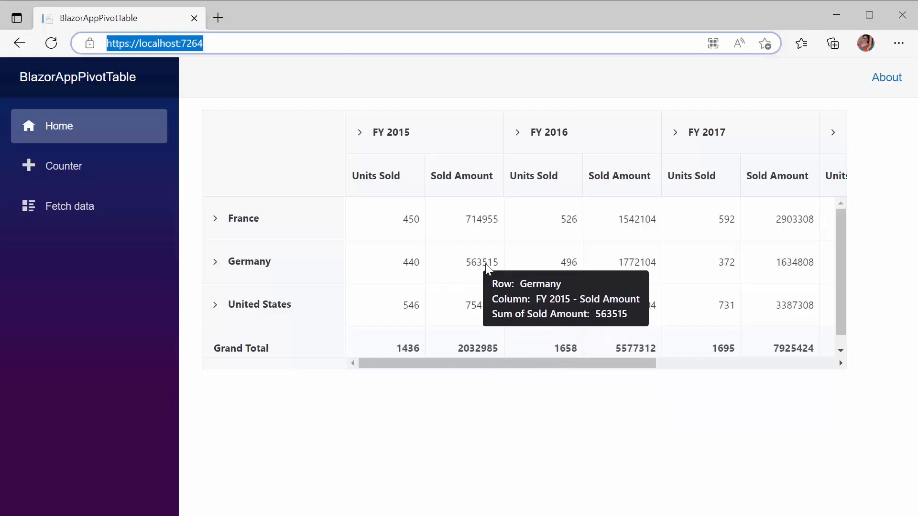
mouse_move(530, 297)
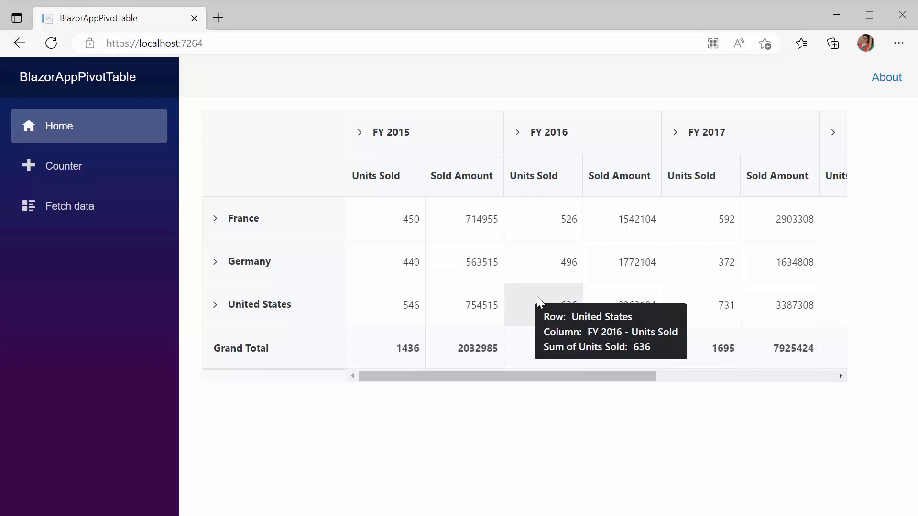
mouse_move(622, 280)
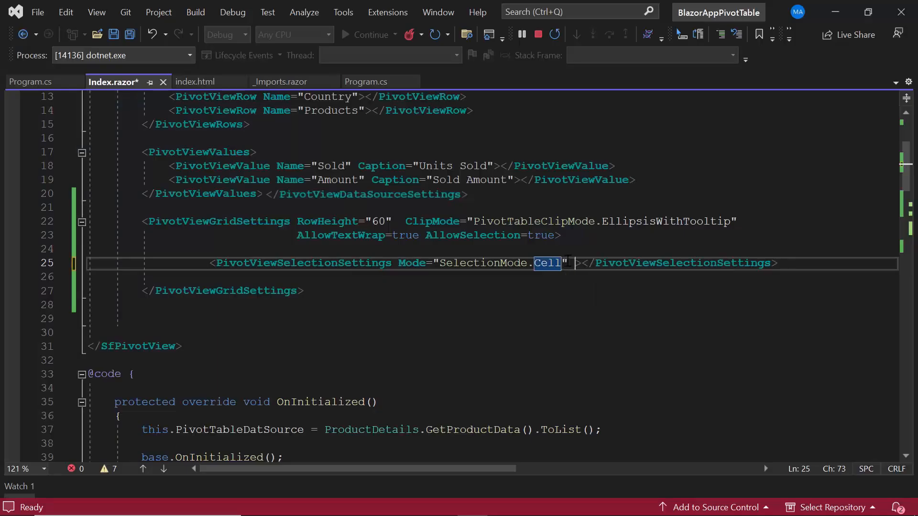
- Add Type="PivotTableSelectionType.Multiple" to the PivotViewSelectionSettings tag
text(Type="")
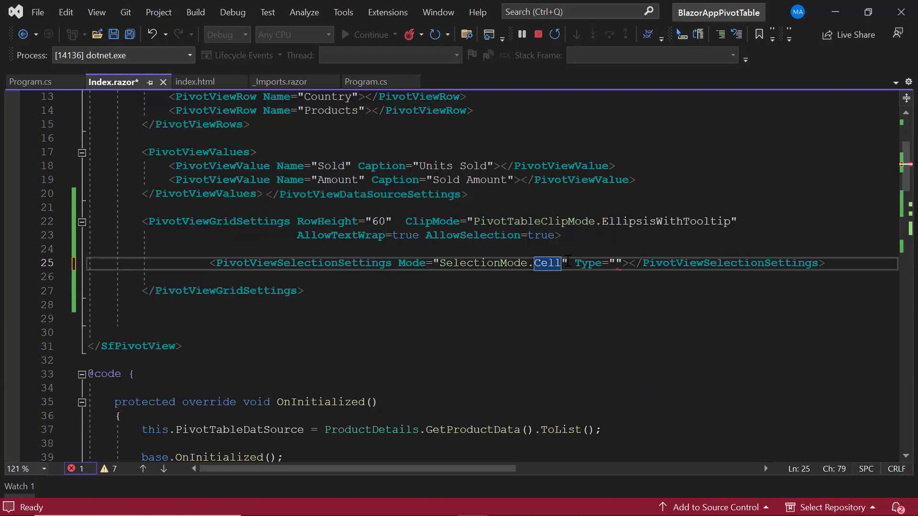
text(Multi)
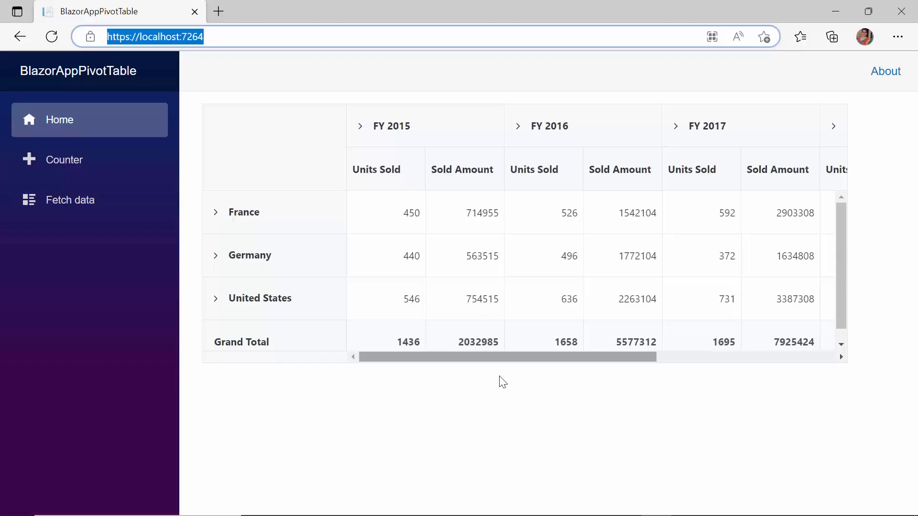
mouse_move(485, 308)
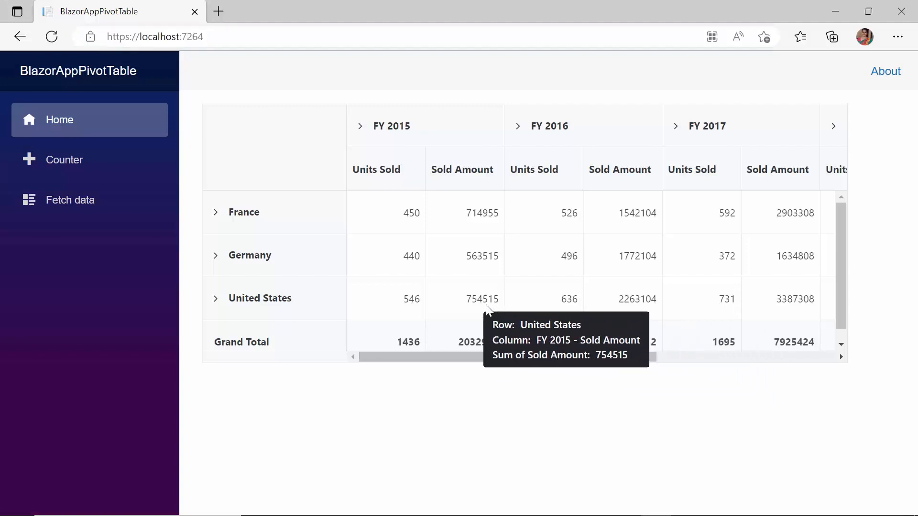
mouse_move(490, 269)
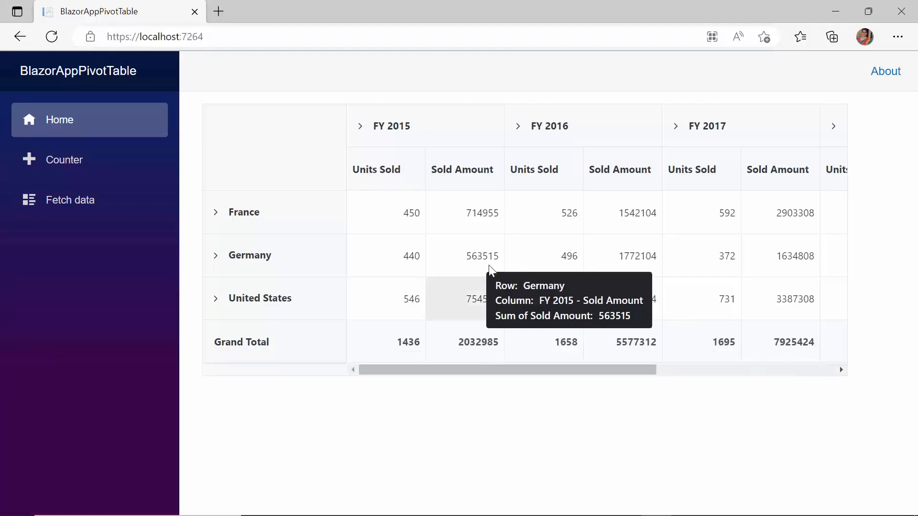
mouse_move(602, 230)
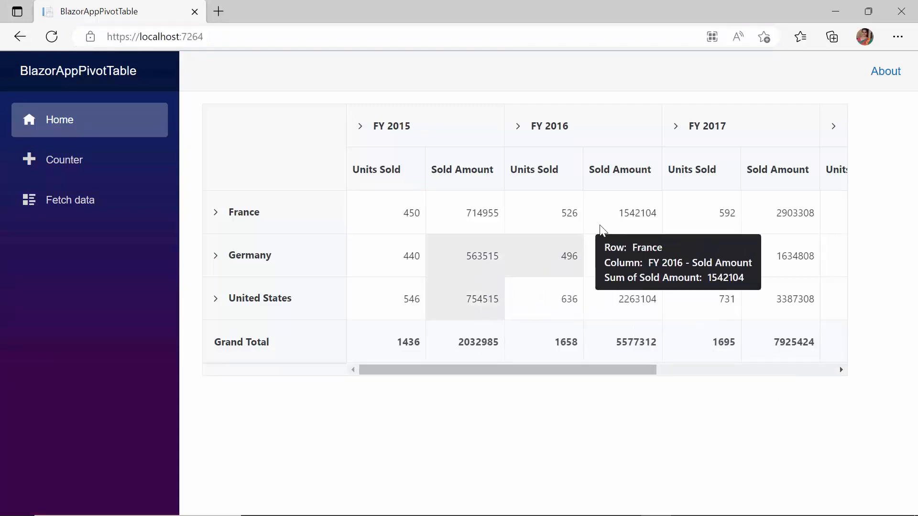
mouse_move(624, 256)
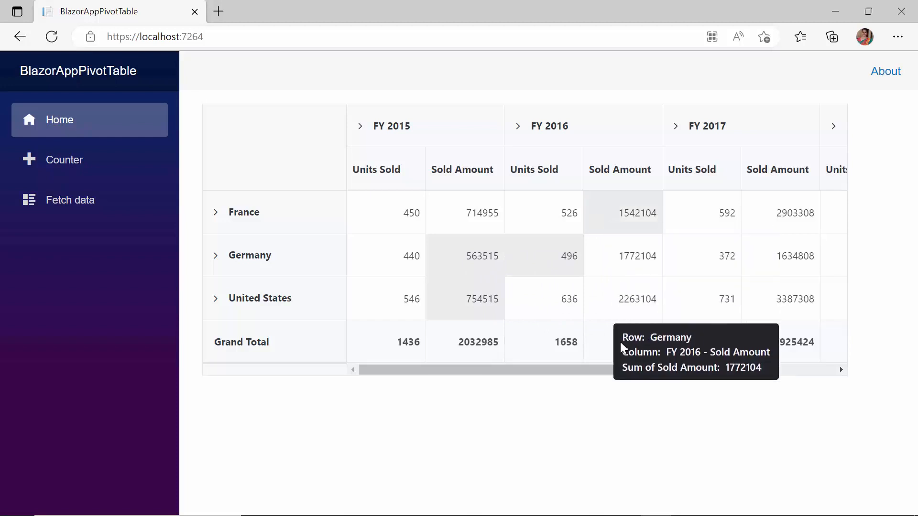
mouse_move(632, 398)
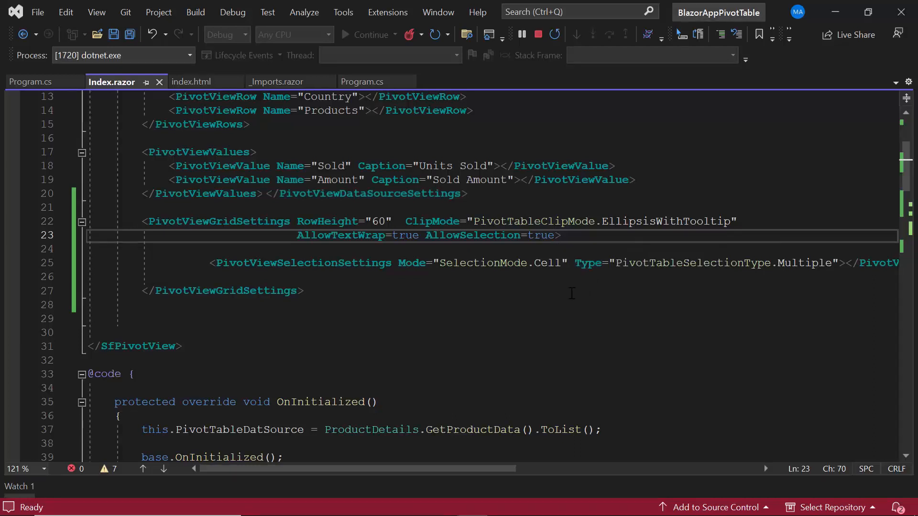
- Set GridLines="PivotTableGridLine.Vertical" on PivotViewGridSettings and save the page
text(GridLines=")
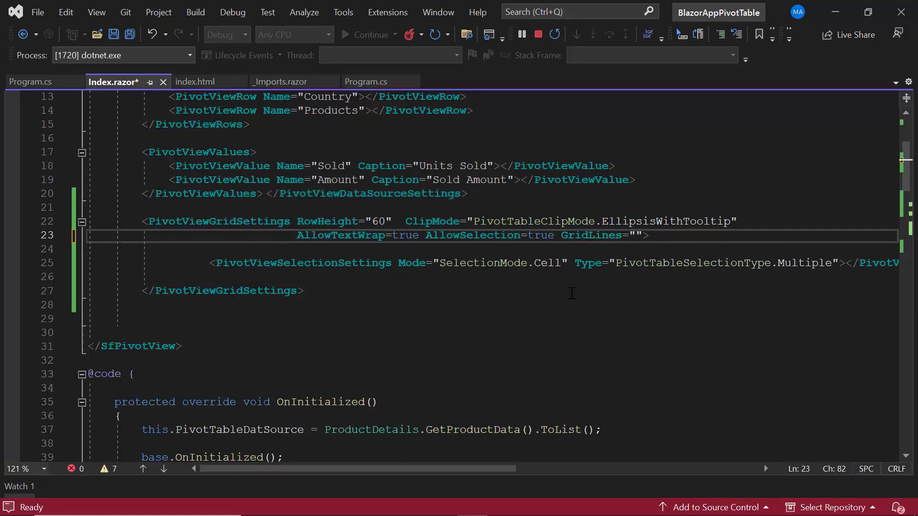
text(Ver)
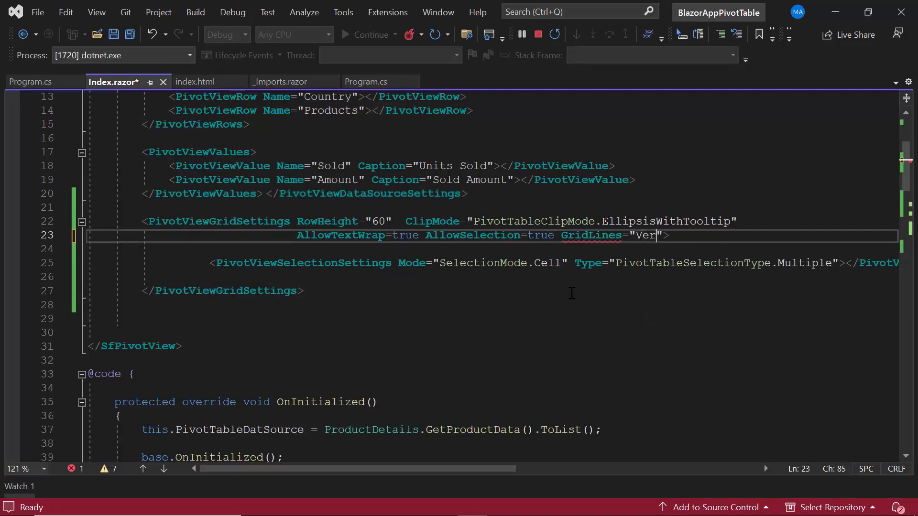
text(PivotTableGridLine.Vertical)
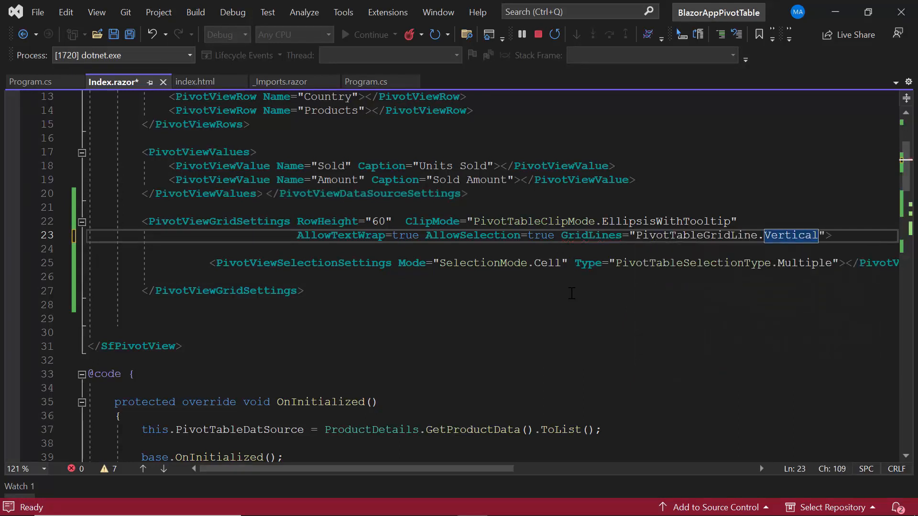
key(Ctrl+S)
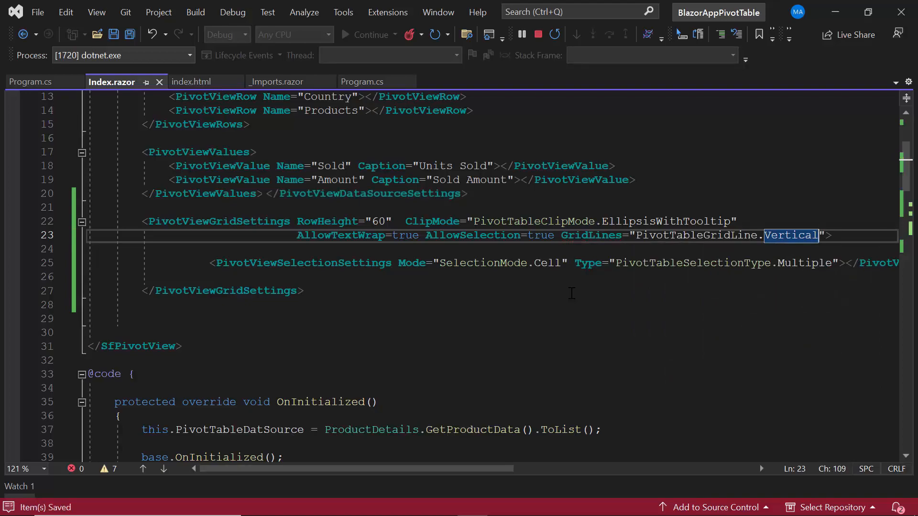